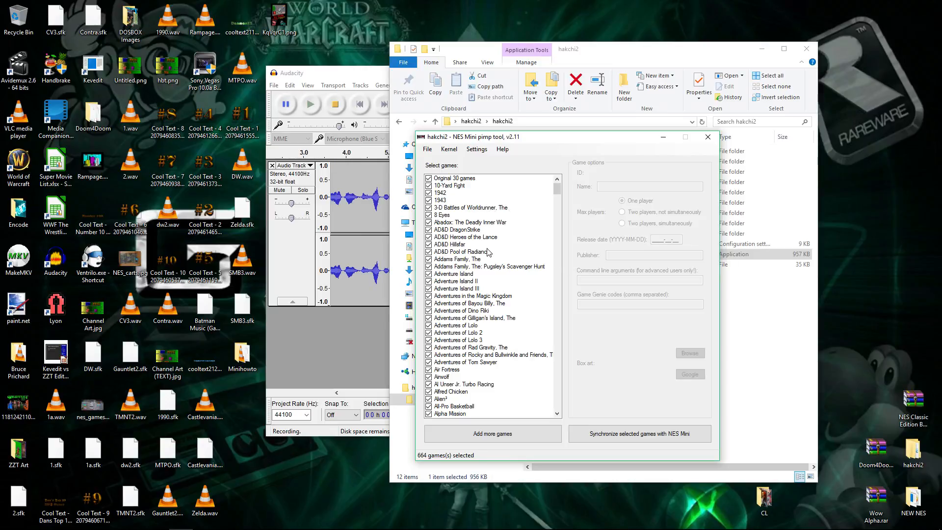
Step: Delete 8 Eyes from the game list via its context menu, prompting confirmation
{"action": "right_click", "coordinate": [441, 214]}
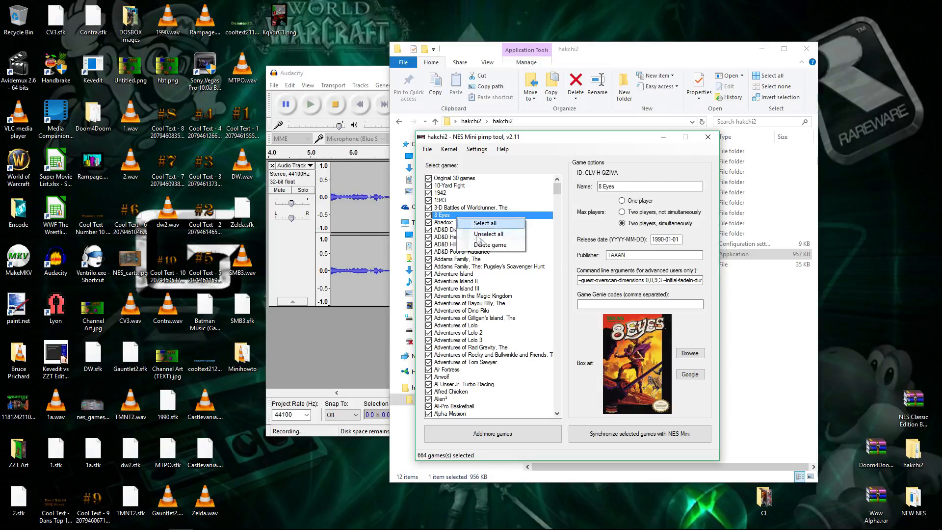
{"action": "mouse_move", "coordinate": [491, 245]}
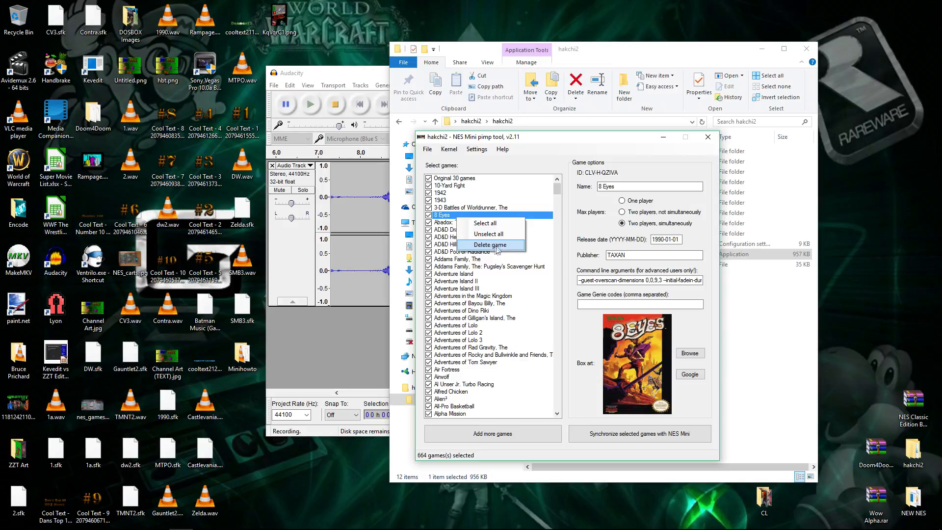
{"action": "left_click", "coordinate": [489, 245]}
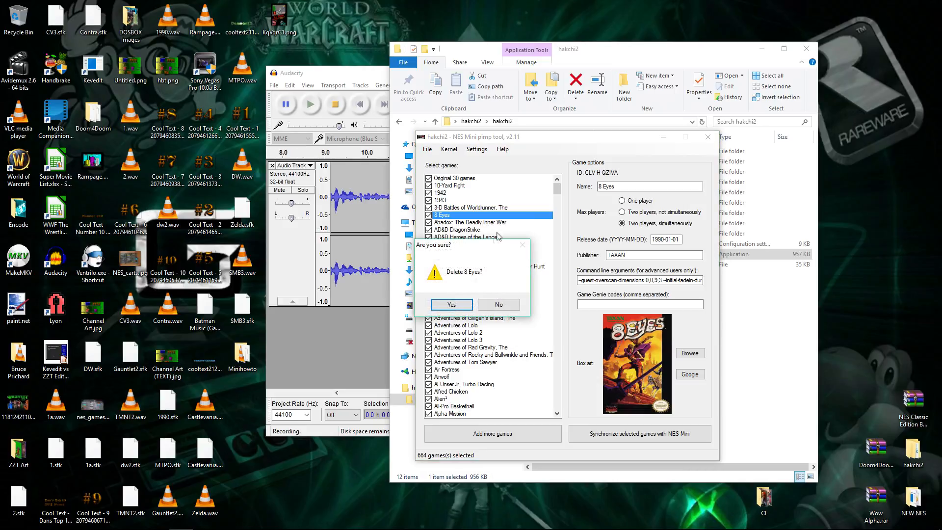
Step: Answer No to keep 8 Eyes, then fetch its box art with the Google button
{"action": "left_click", "coordinate": [450, 304]}
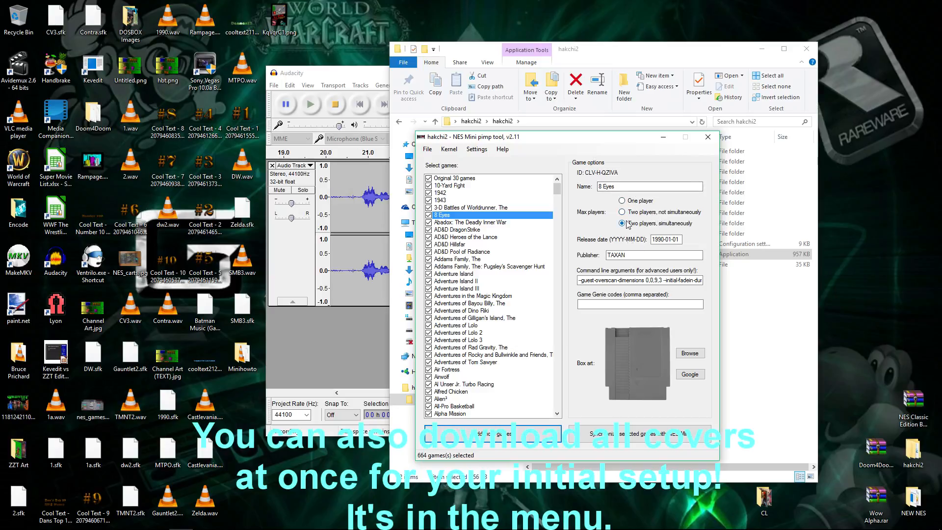
{"action": "left_click", "coordinate": [622, 223]}
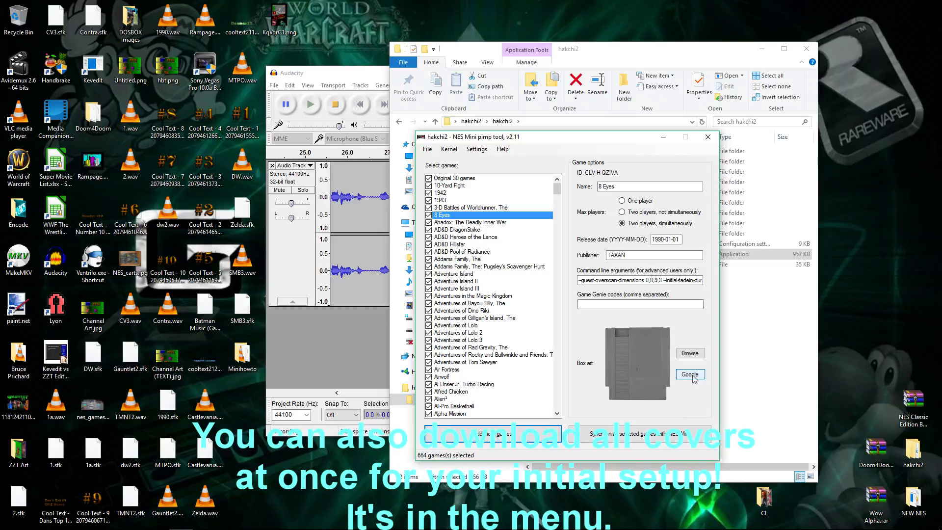
{"action": "left_click", "coordinate": [690, 374]}
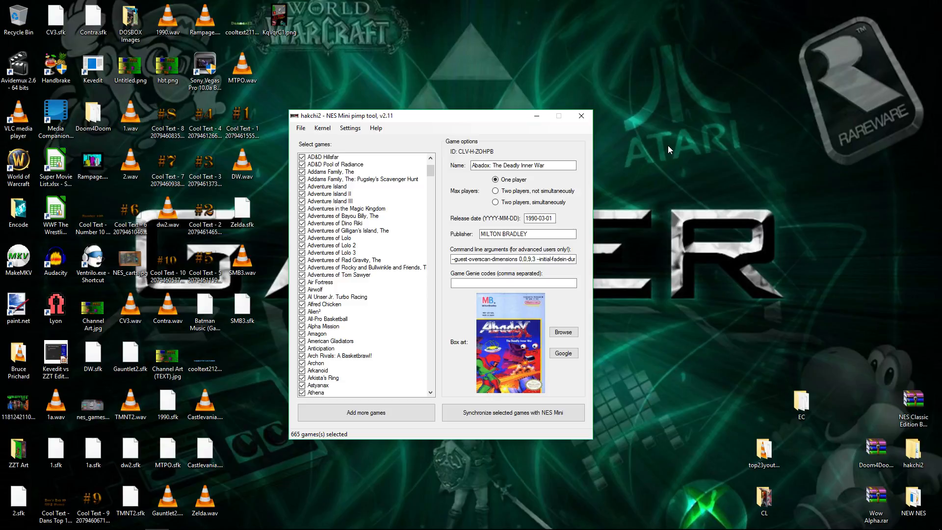
{"action": "mouse_move", "coordinate": [674, 245]}
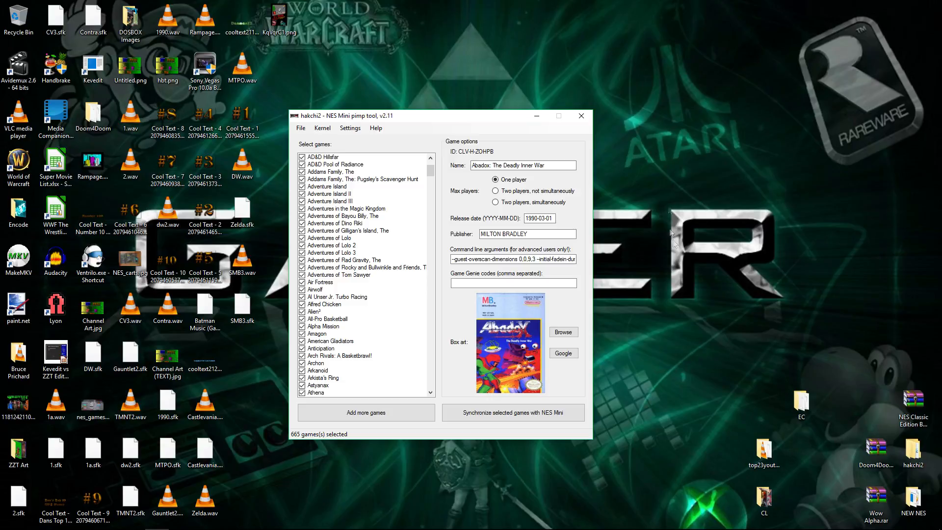
{"action": "mouse_move", "coordinate": [543, 446]}
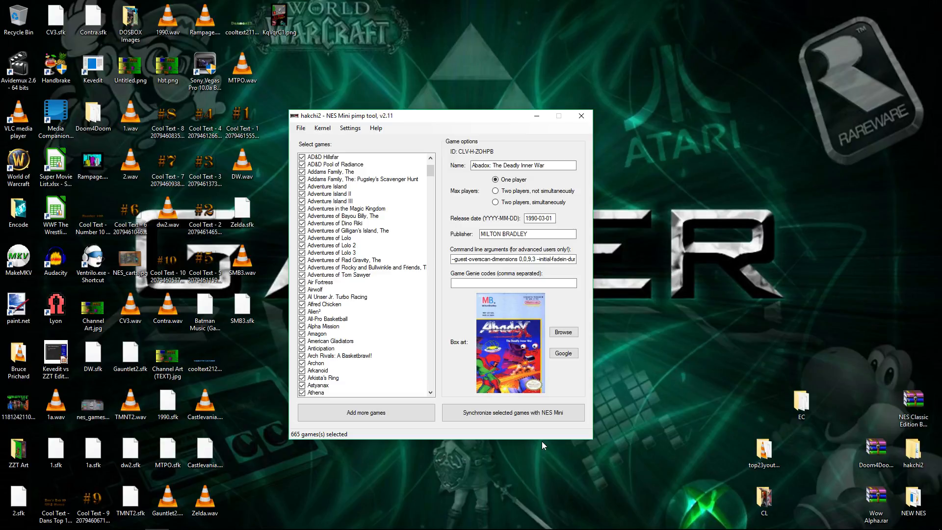
{"action": "mouse_move", "coordinate": [598, 382]}
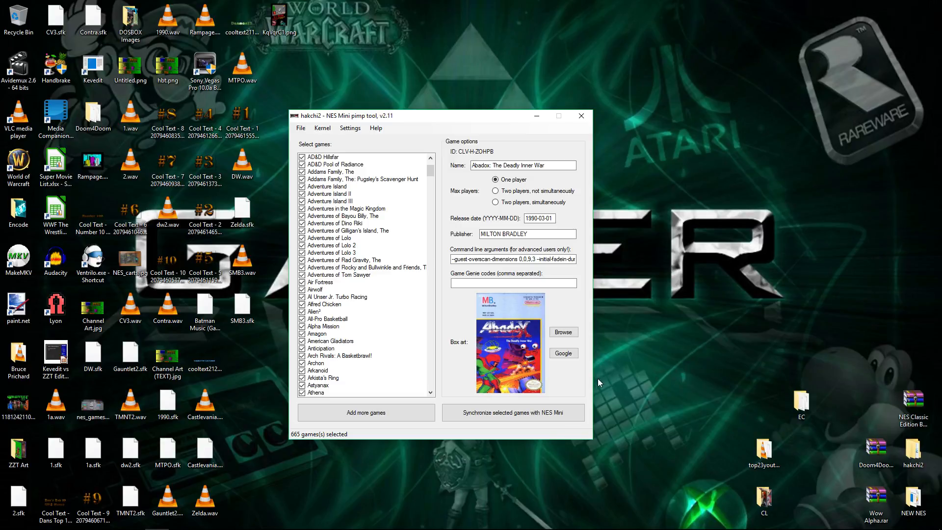
{"action": "mouse_move", "coordinate": [484, 342]}
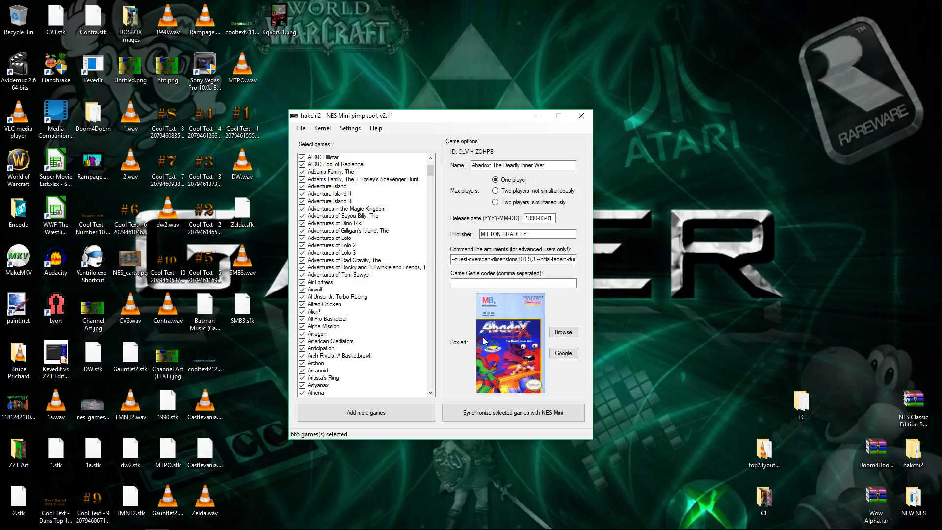
{"action": "mouse_move", "coordinate": [442, 347]}
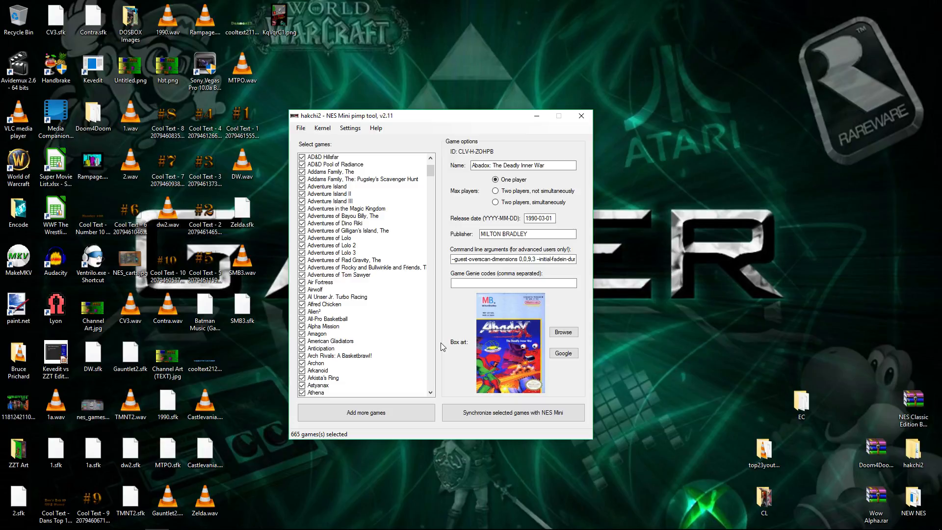
{"action": "mouse_move", "coordinate": [374, 162]}
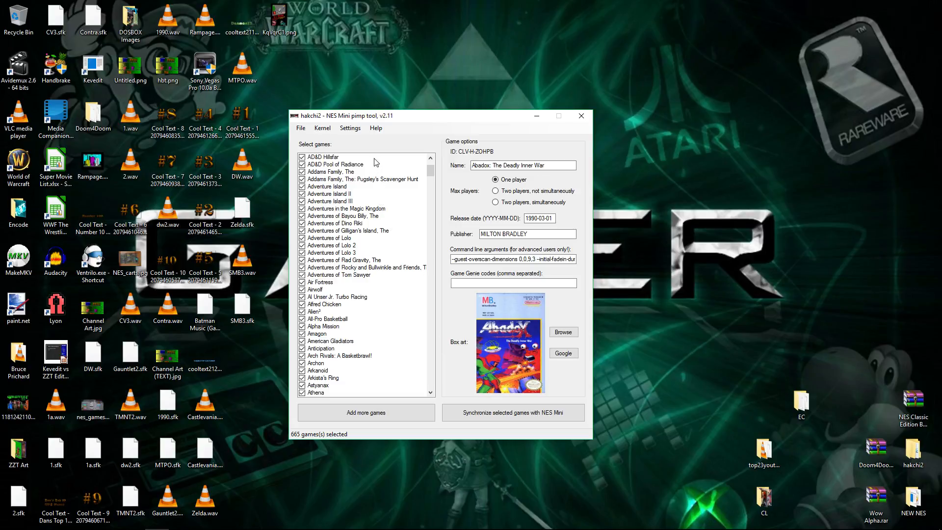
Step: View details of Addams Family: Pugsley's Scavenger Hunt, then Al Unser Jr. Turbo Racing
{"action": "left_click", "coordinate": [360, 179]}
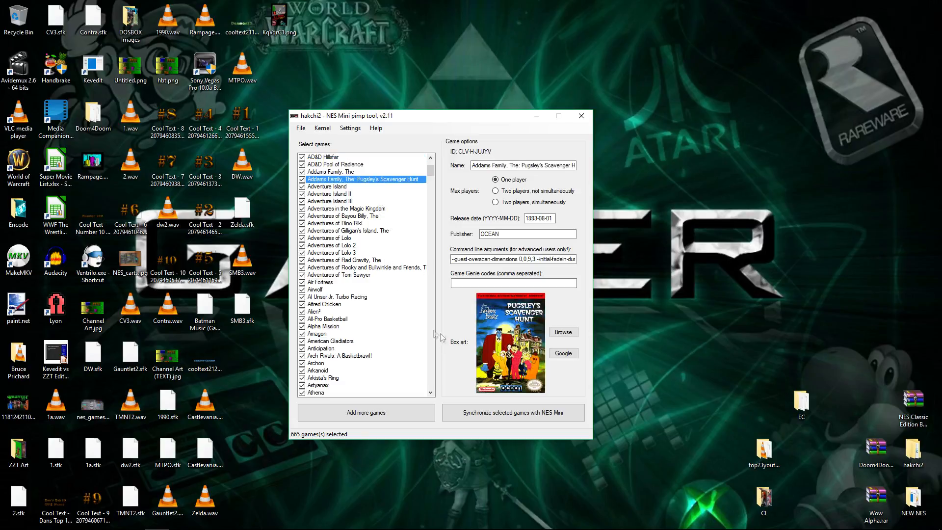
{"action": "left_click", "coordinate": [339, 297]}
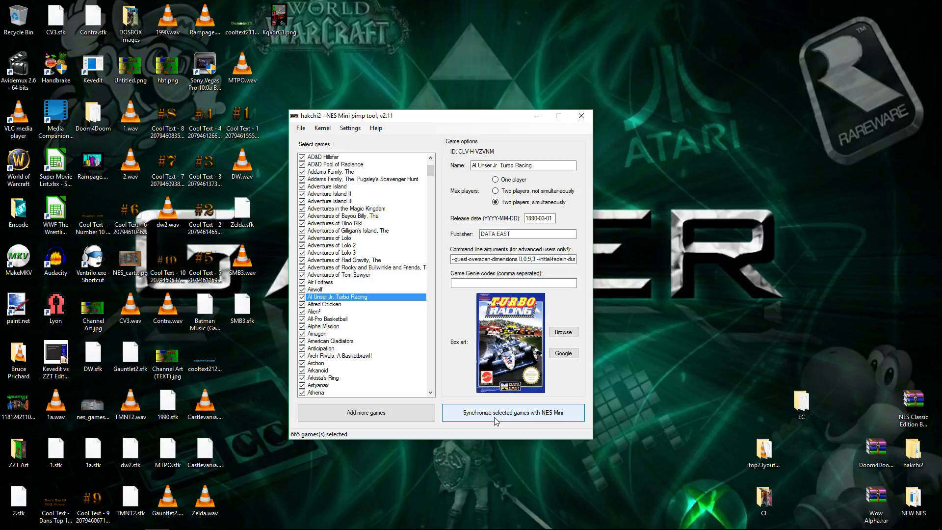
{"action": "mouse_move", "coordinate": [492, 435]}
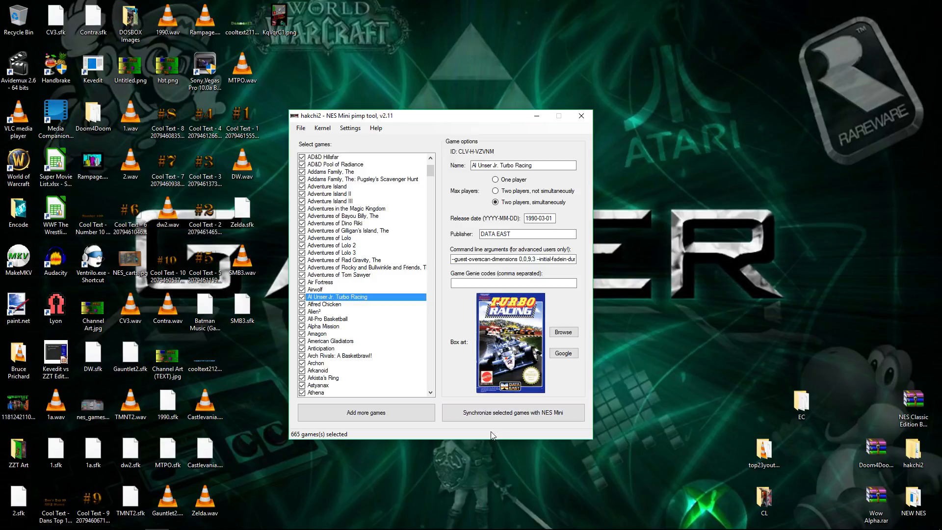
{"action": "mouse_move", "coordinate": [518, 433]}
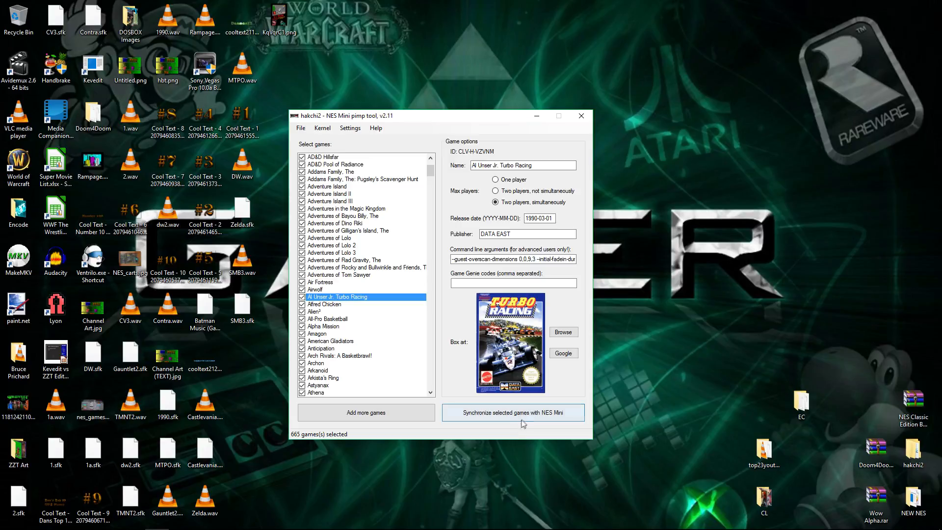
{"action": "mouse_move", "coordinate": [529, 417]}
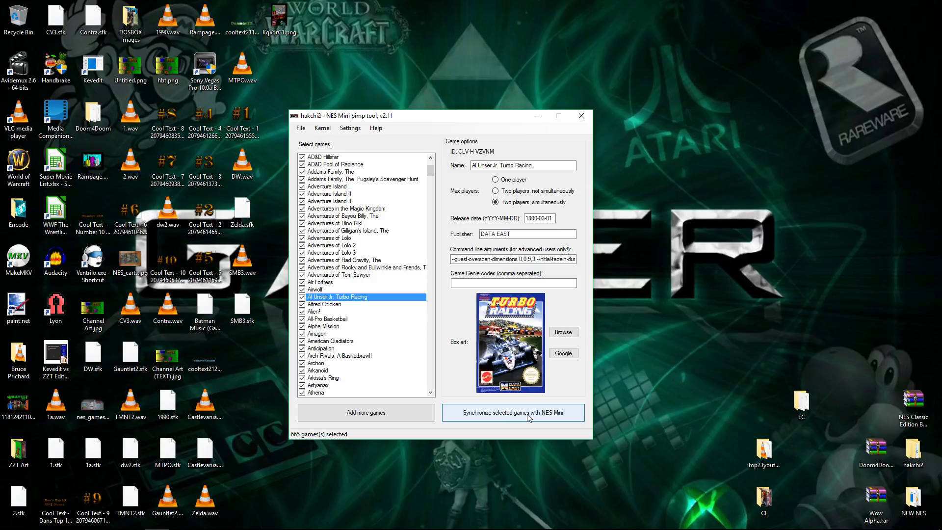
{"action": "left_click", "coordinate": [513, 412]}
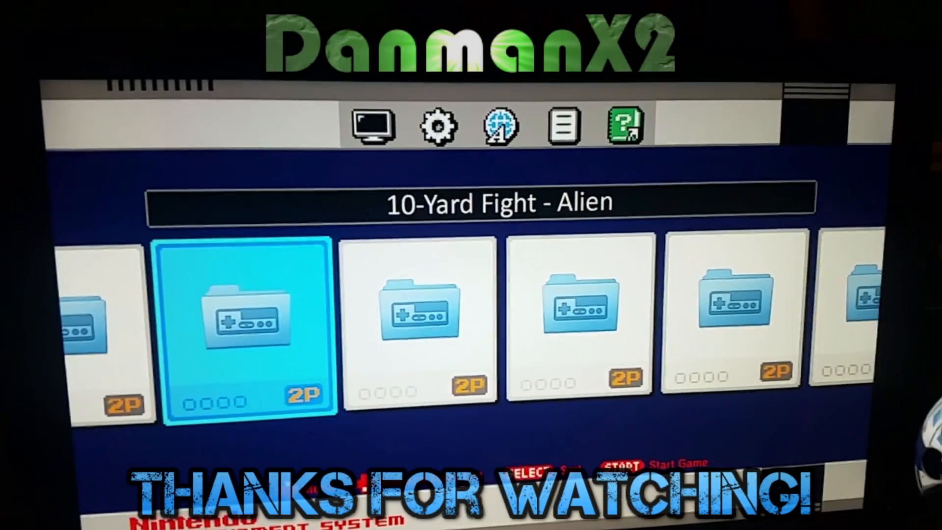
Step: Move right through the game folders toward Chessmaster, The – Defender II
{"action": "key", "text": "Right"}
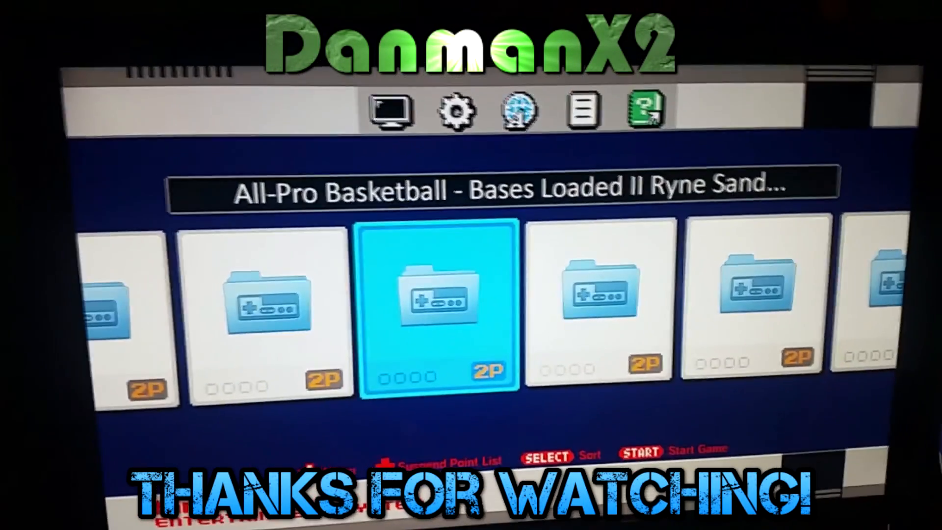
{"action": "key", "text": "right"}
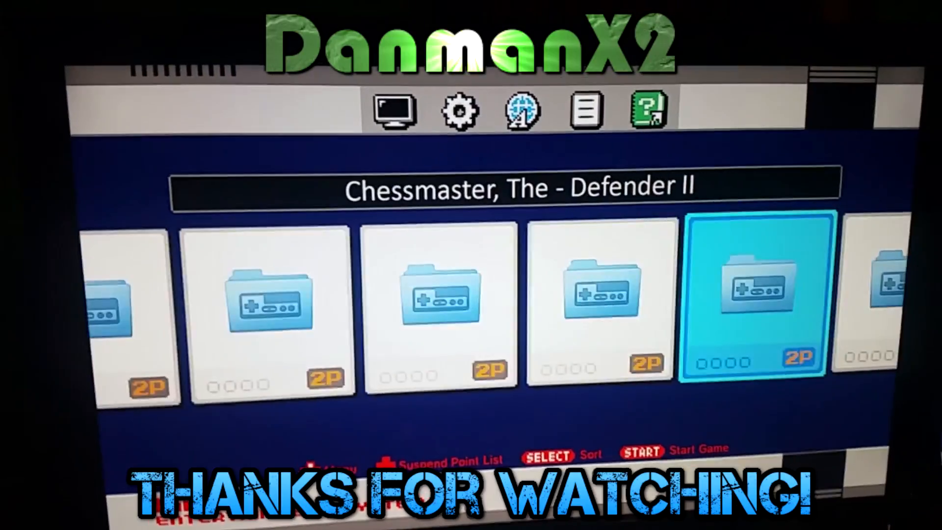